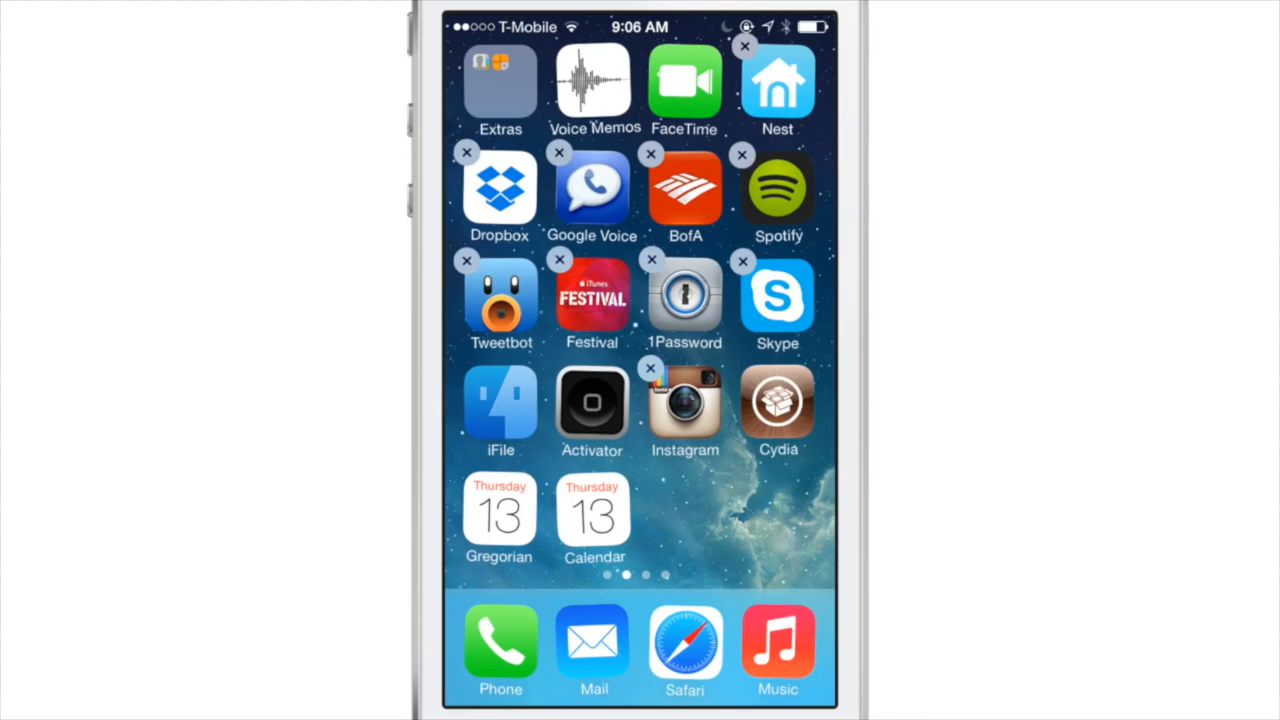
# Step: Drag the Gregorian icon onto the first home screen page
pyautogui.moveTo(500, 516); pyautogui.dragTo(476, 524)
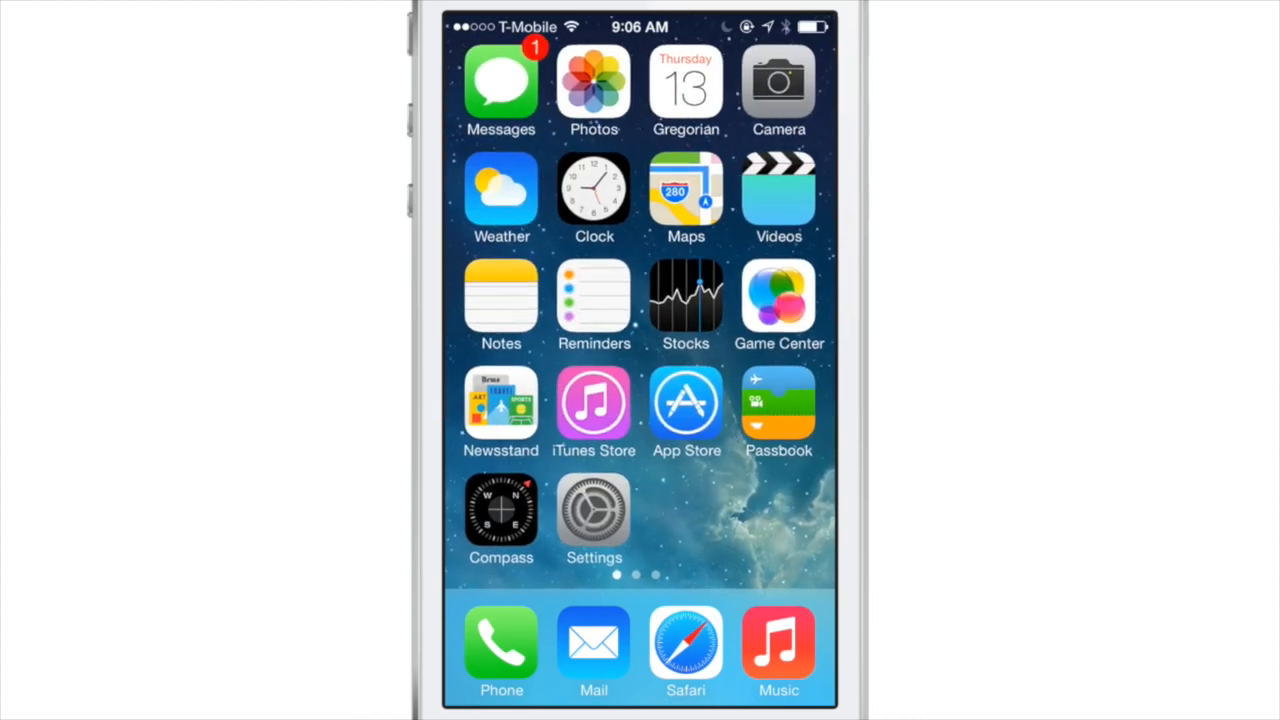
# Step: Launch Gregorian, view upcoming events, glance at March 19's event, then return to the list
pyautogui.click(684, 84)
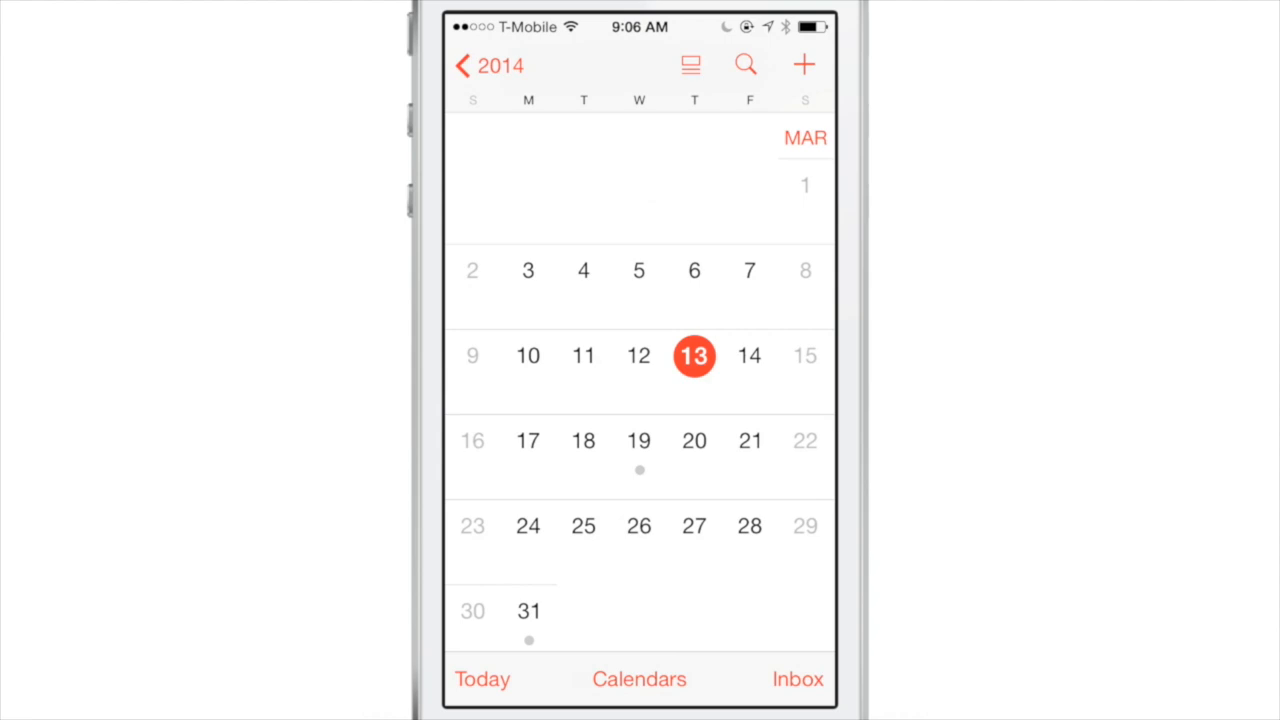
pyautogui.click(690, 64)
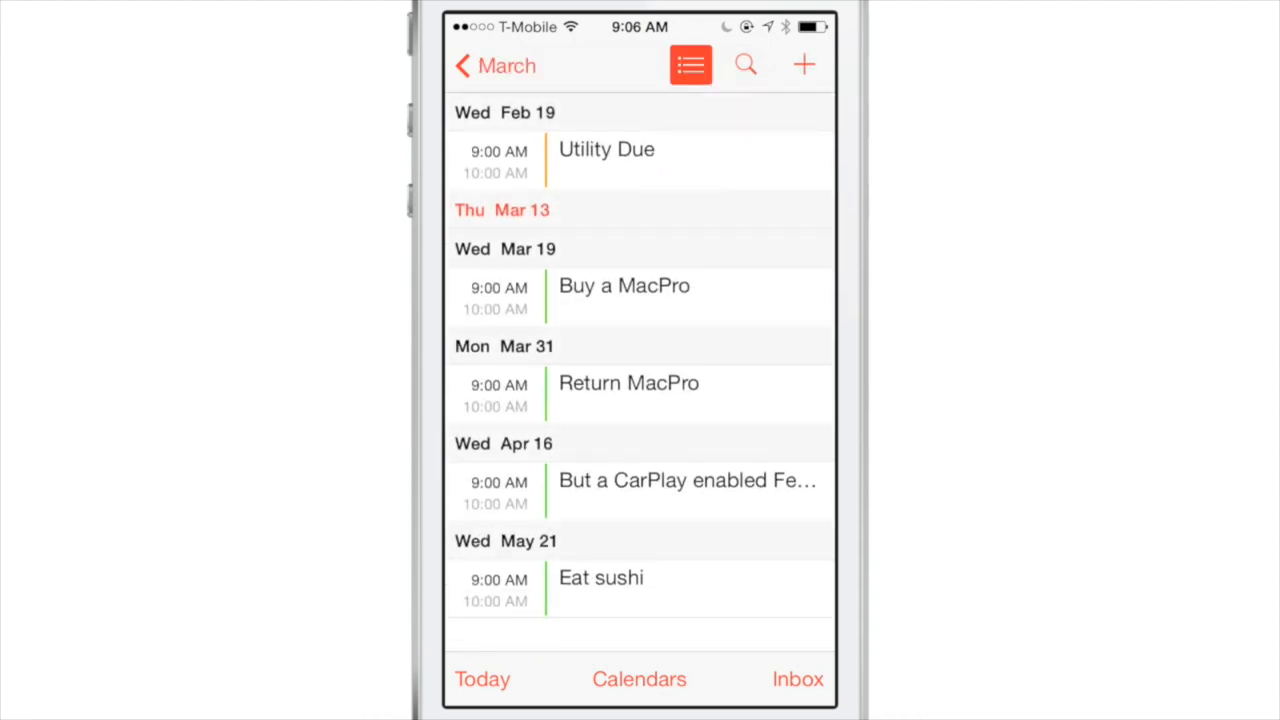
pyautogui.scroll(-3)
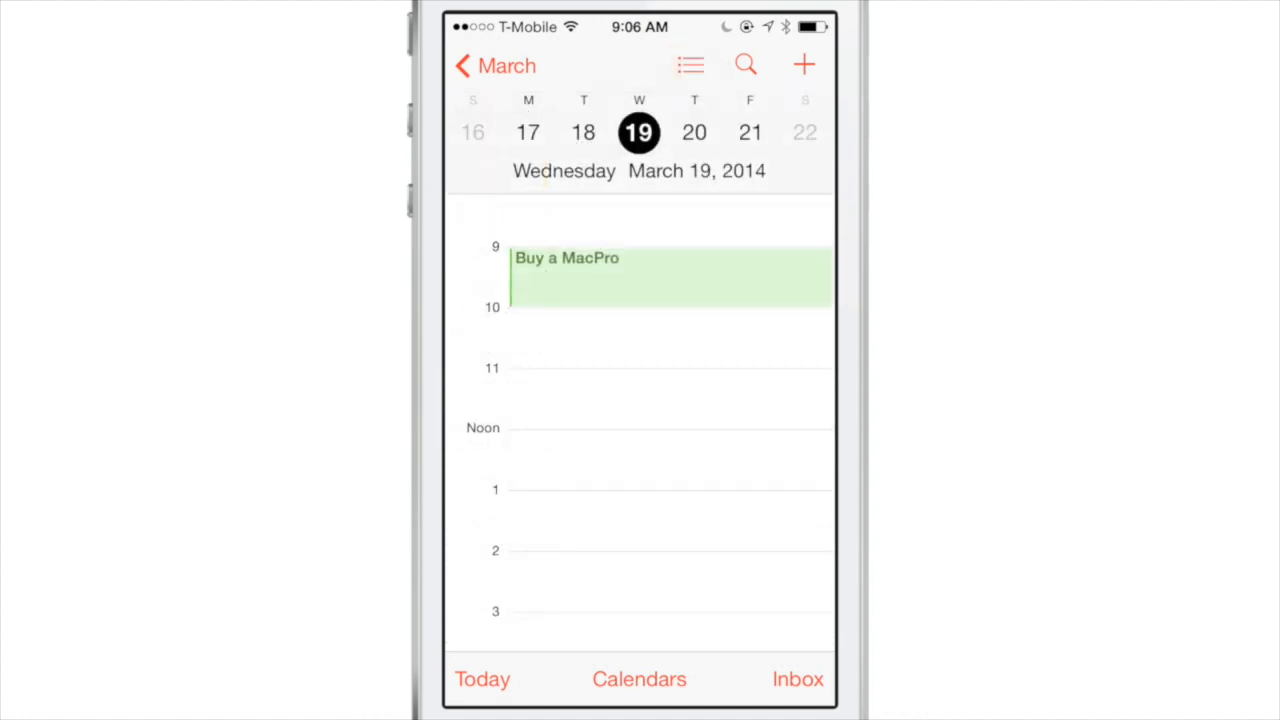
pyautogui.click(690, 64)
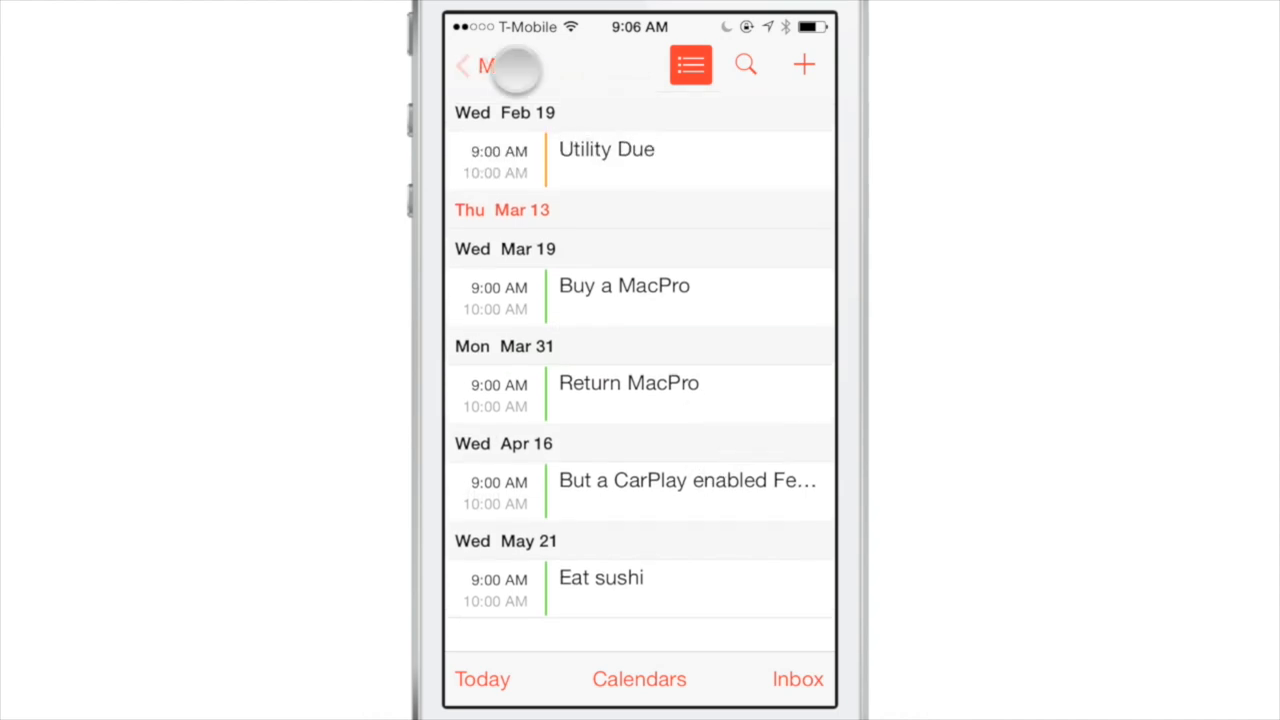
# Step: Cycle views to land on the March 2014 grid with March 19's 'Buy a MacPro' event below
pyautogui.click(690, 64)
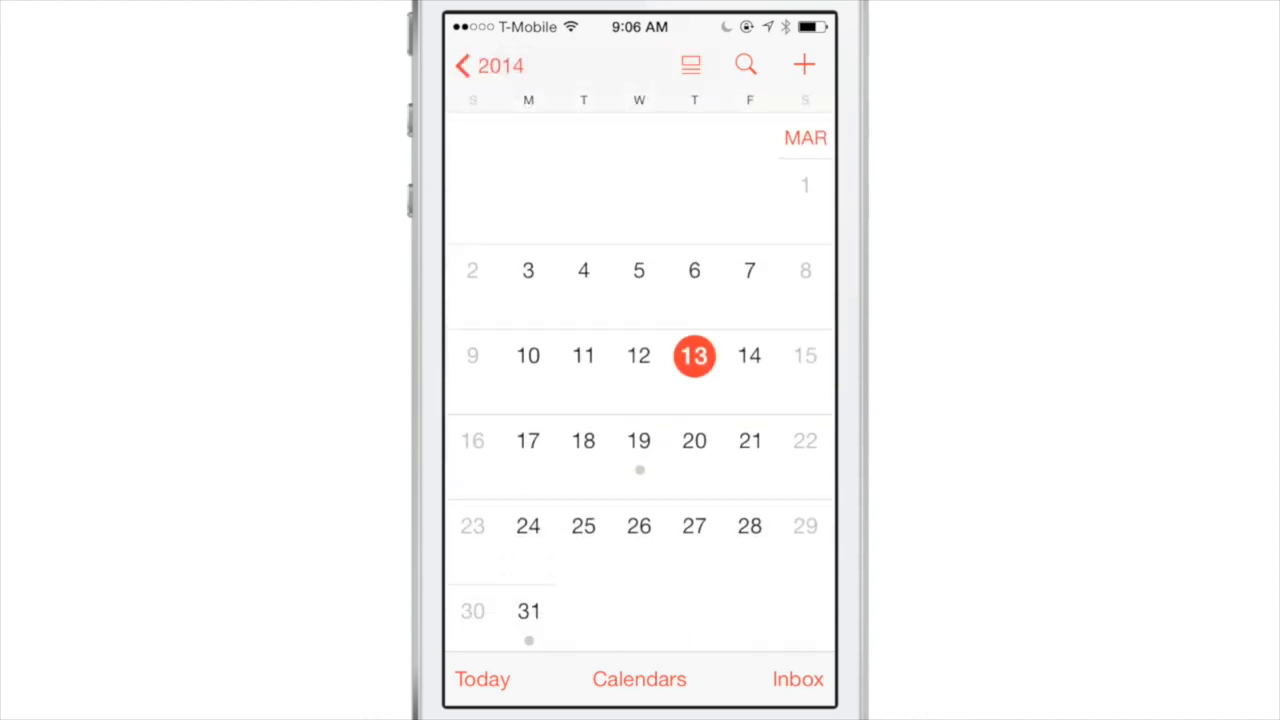
pyautogui.click(690, 64)
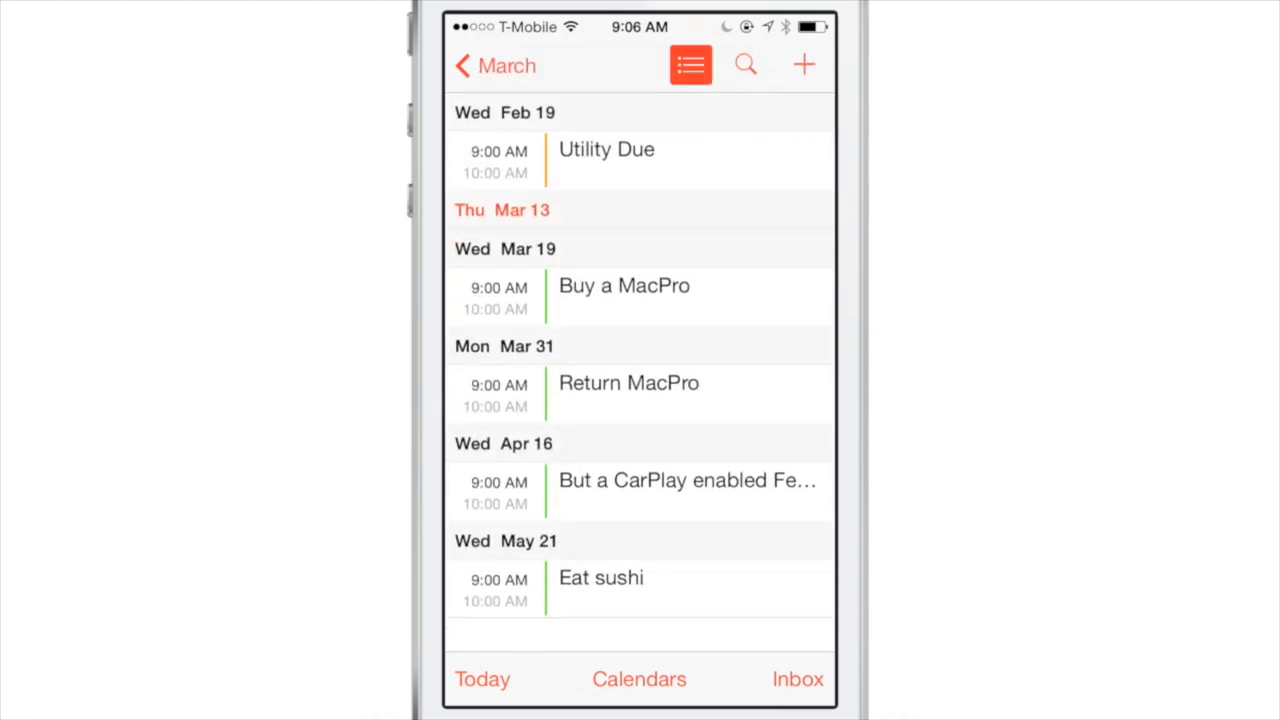
pyautogui.click(690, 64)
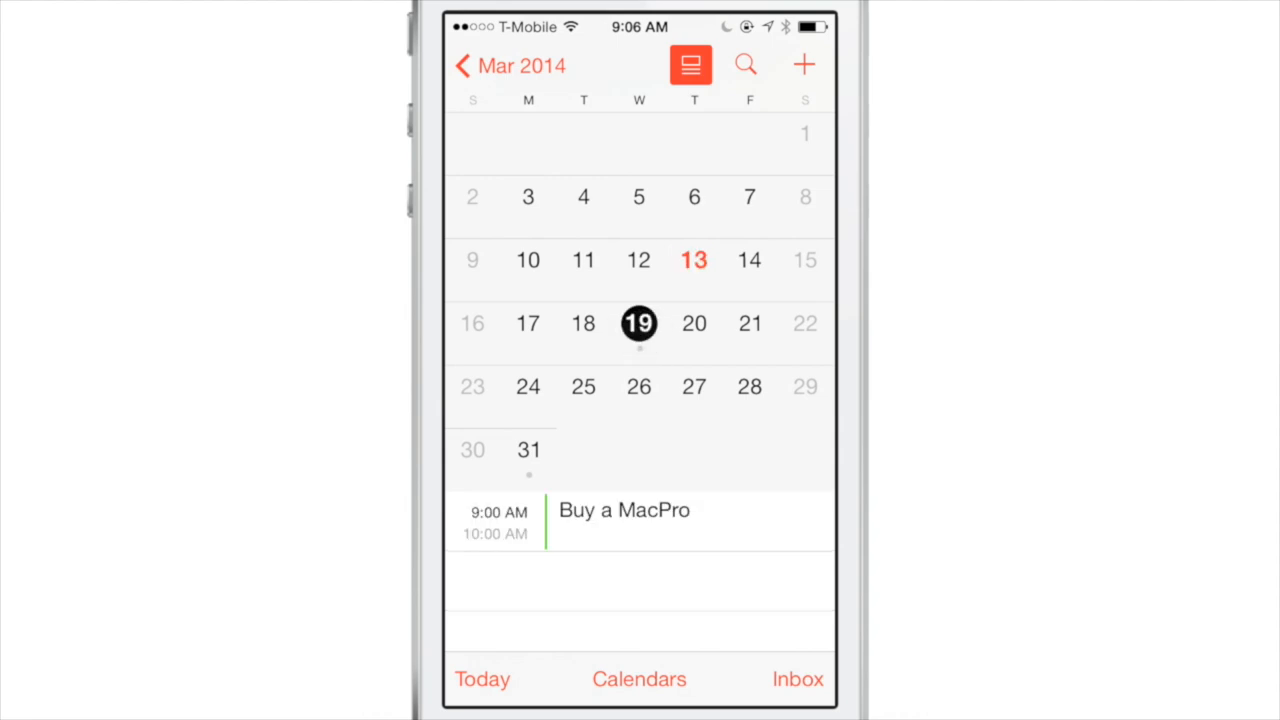
# Step: Select April 16 to see its event, then cycle back to the plain April 2014 grid
pyautogui.click(528, 448)
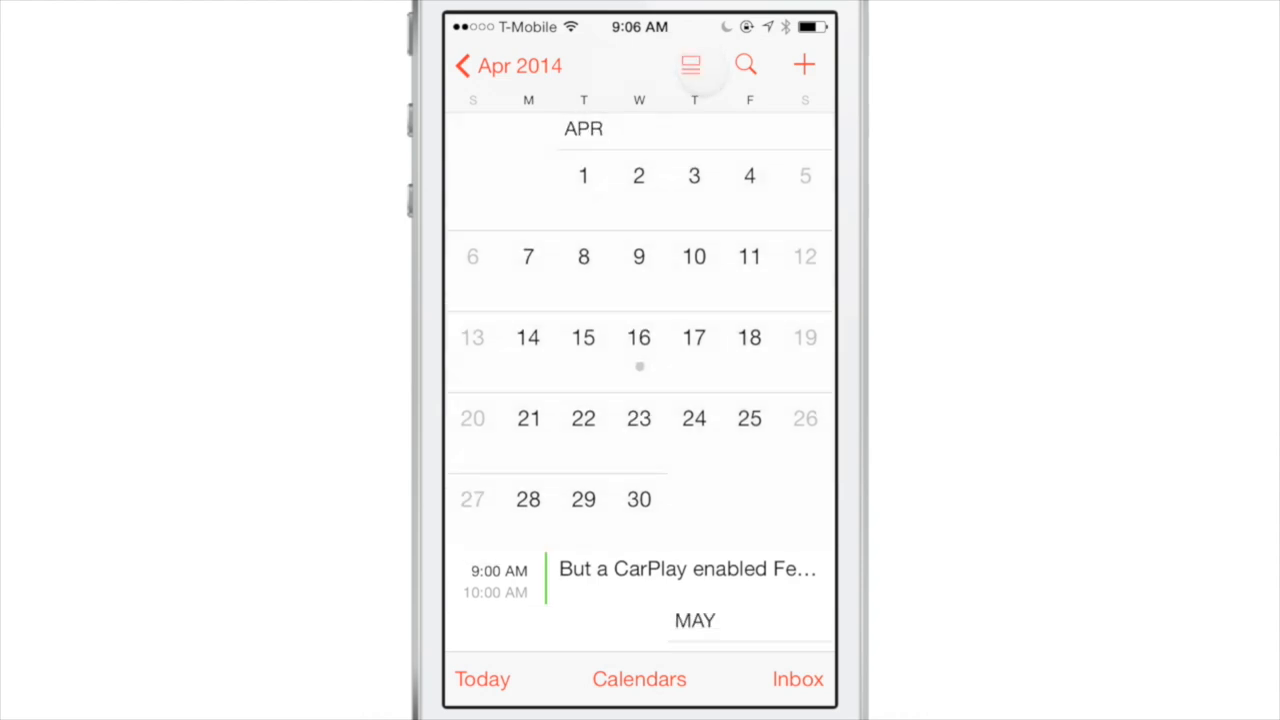
pyautogui.click(690, 64)
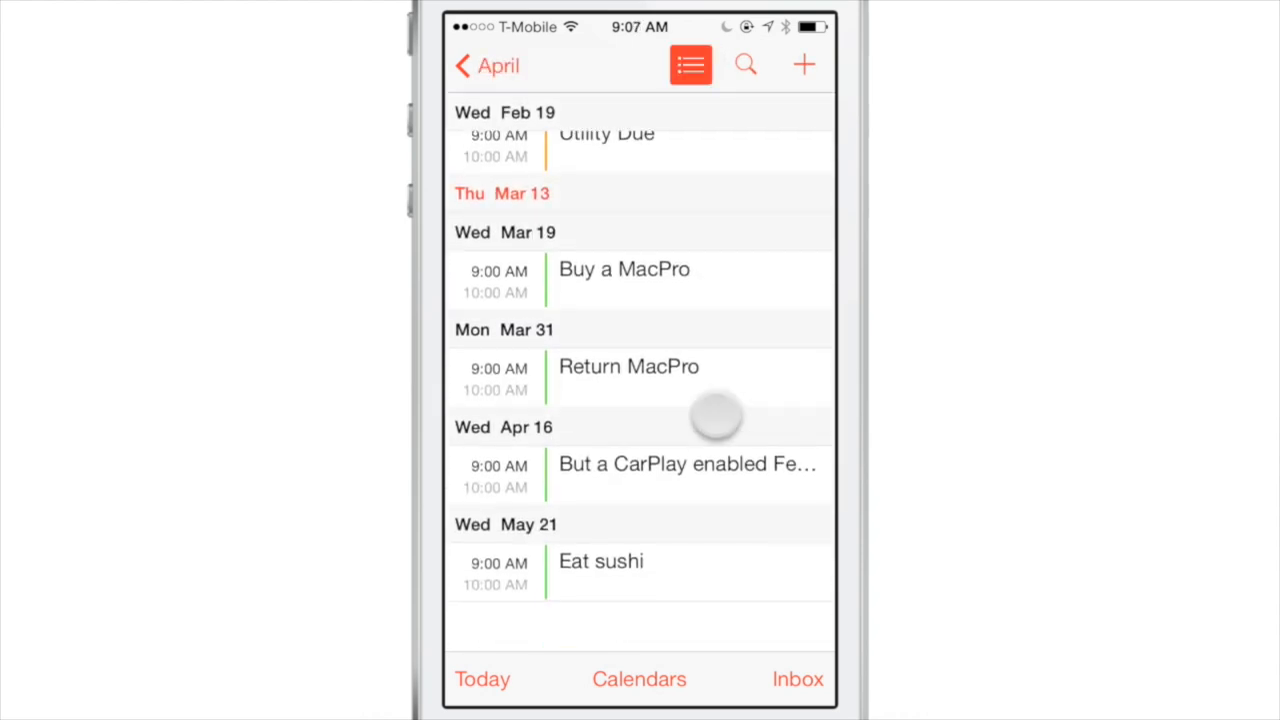
pyautogui.click(690, 64)
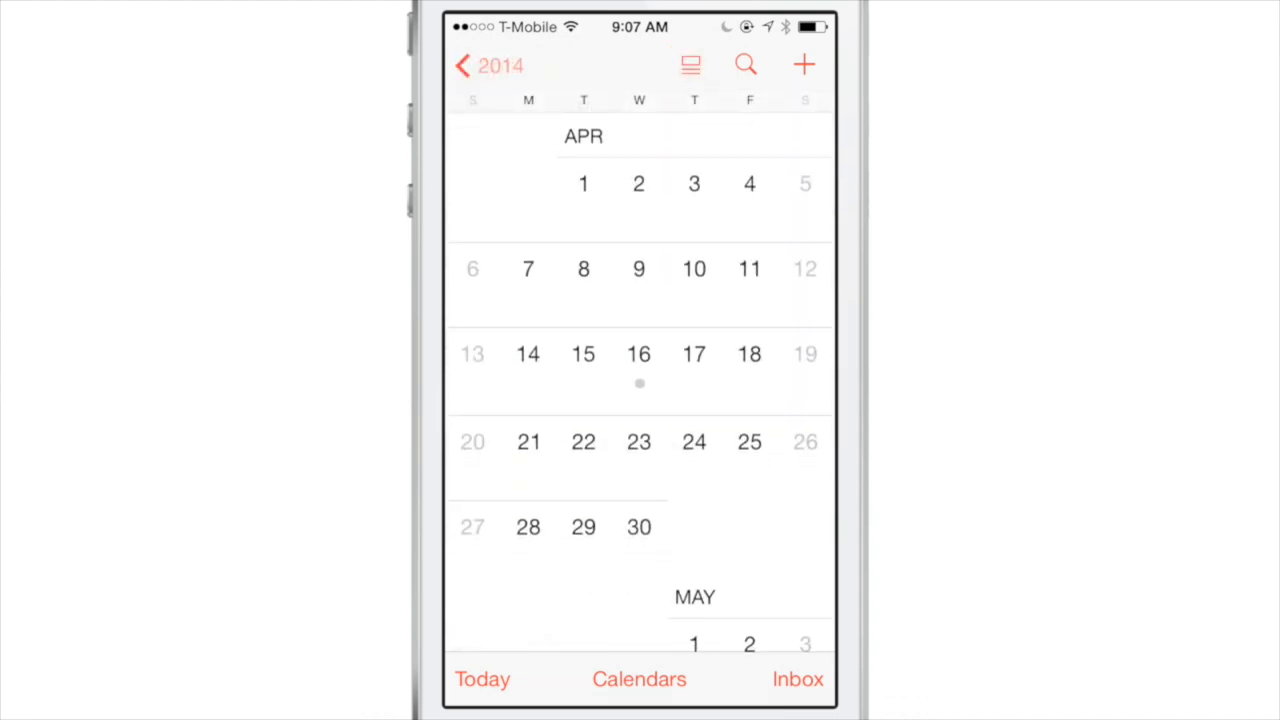